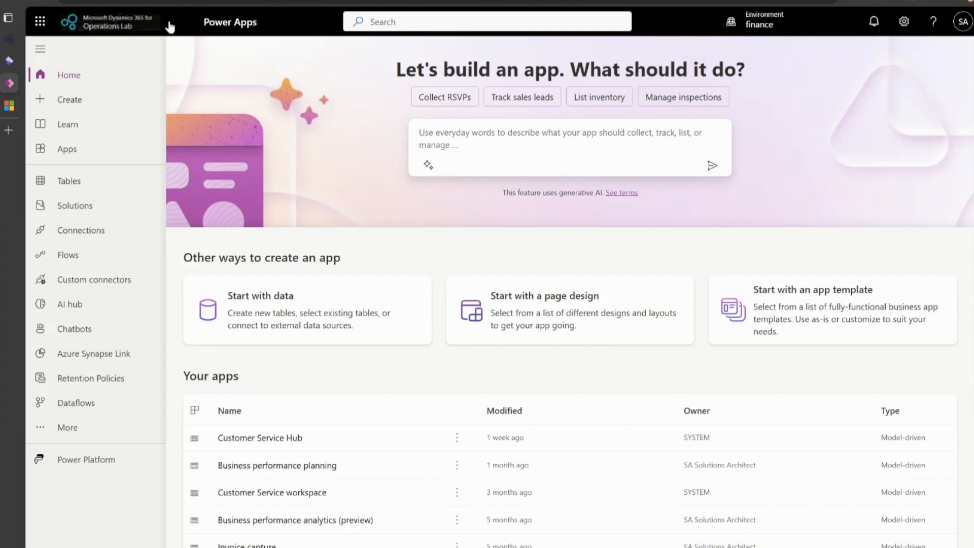
Step: Show the finance environment details with Common Data Services Default Solution as preferred
click(763, 21)
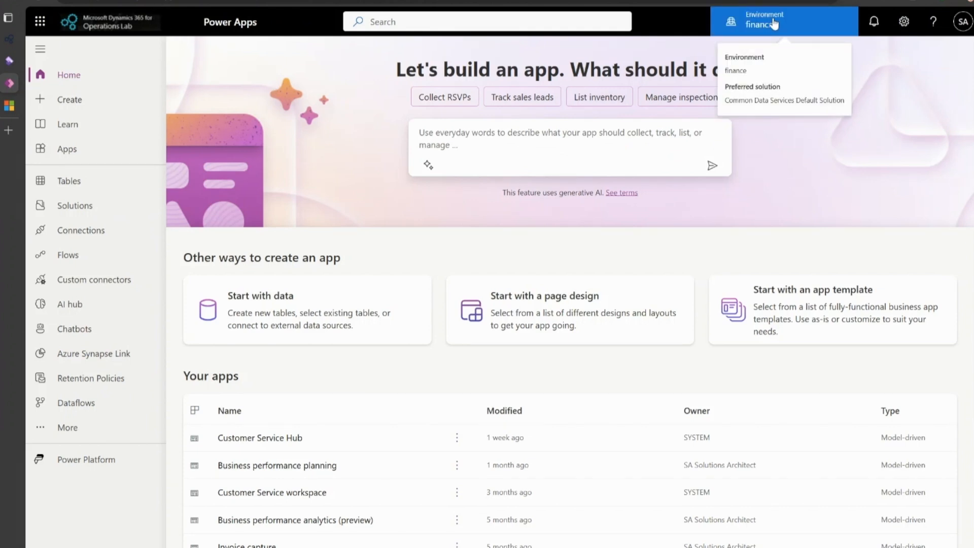
mouse_move(240, 128)
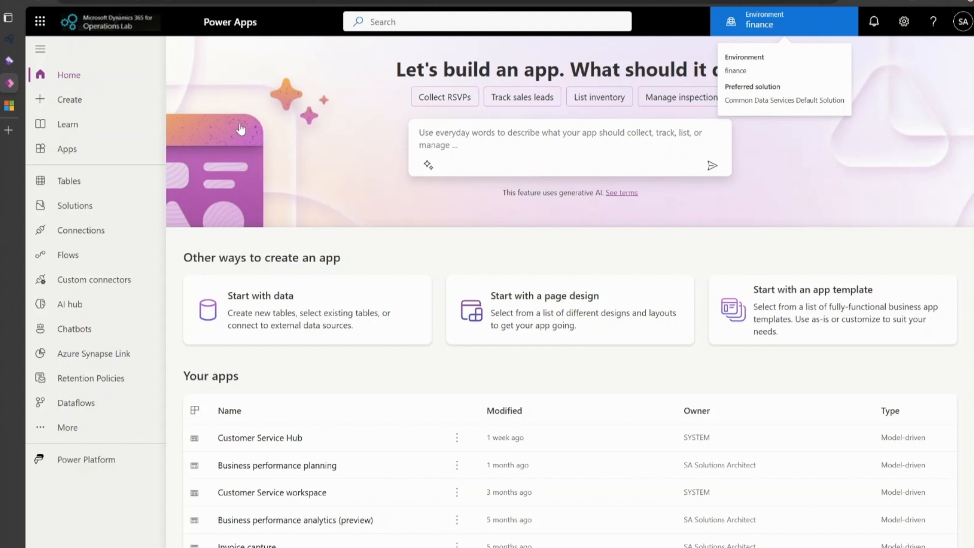
Step: Run Business performance analytics (preview) from the apps list, then return to Power Apps
click(67, 149)
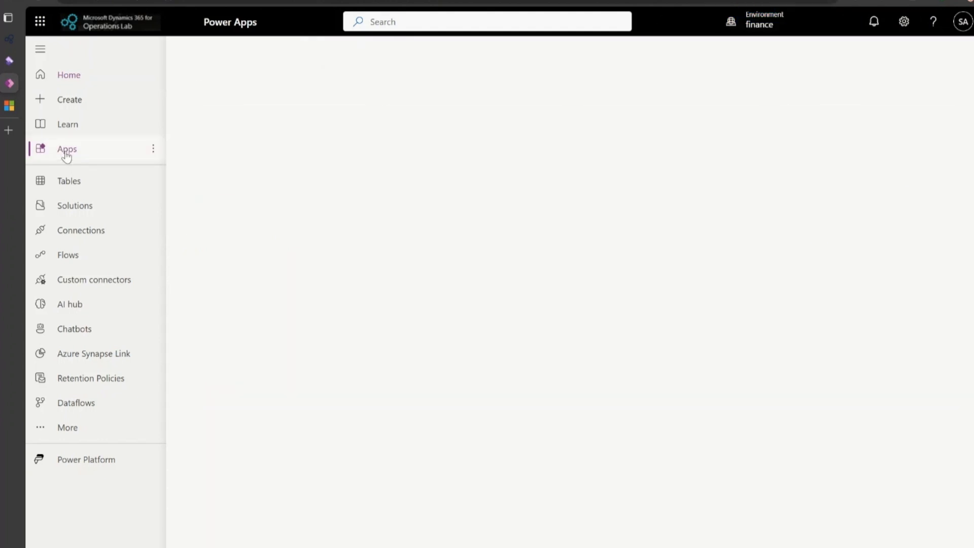
click(66, 149)
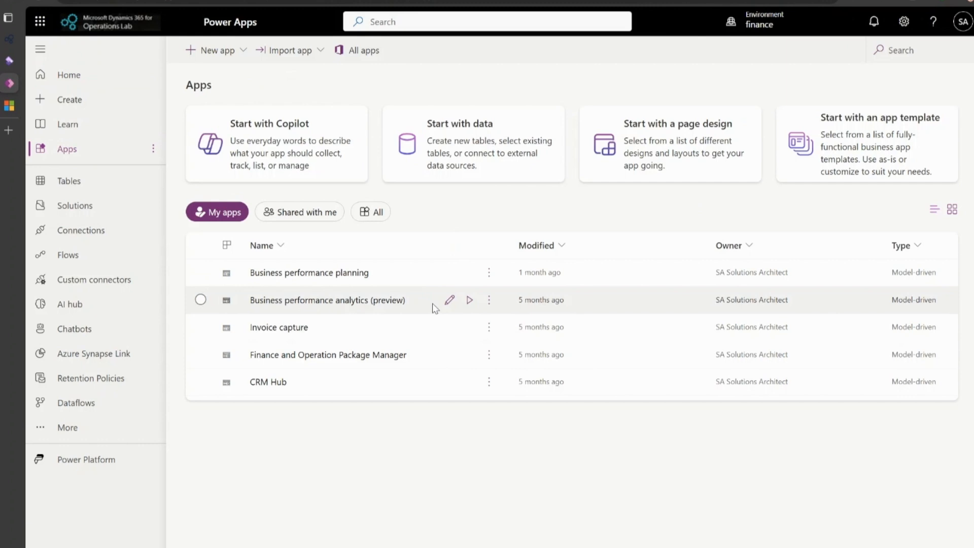
mouse_move(468, 300)
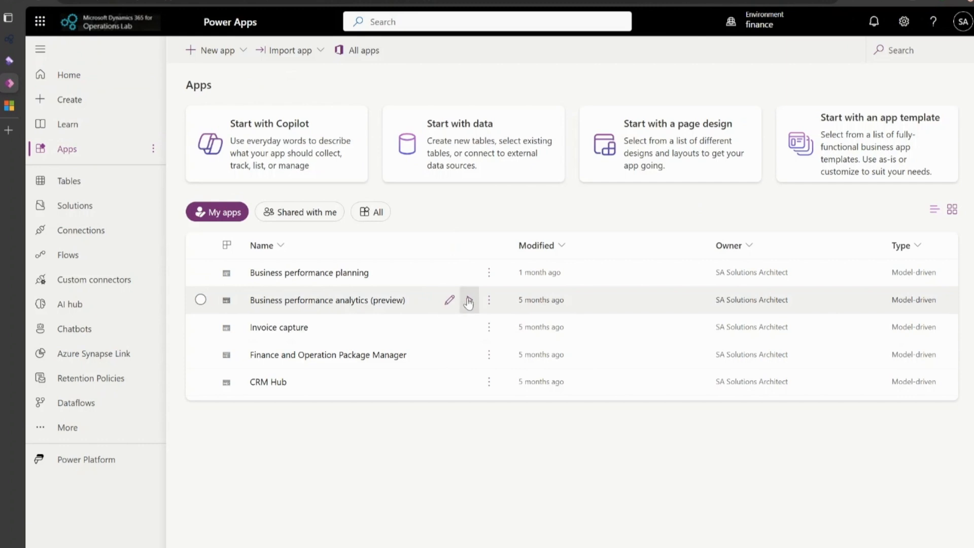
click(326, 300)
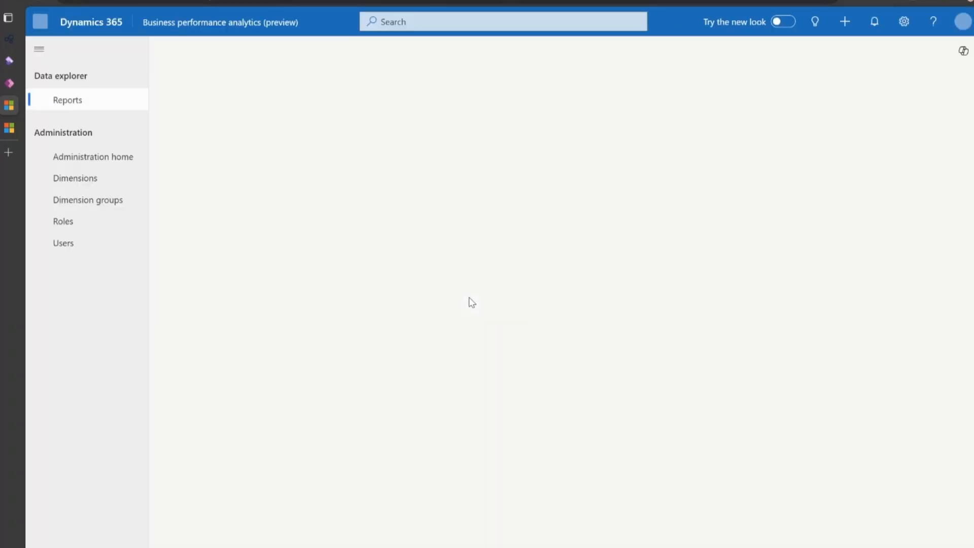
click(67, 99)
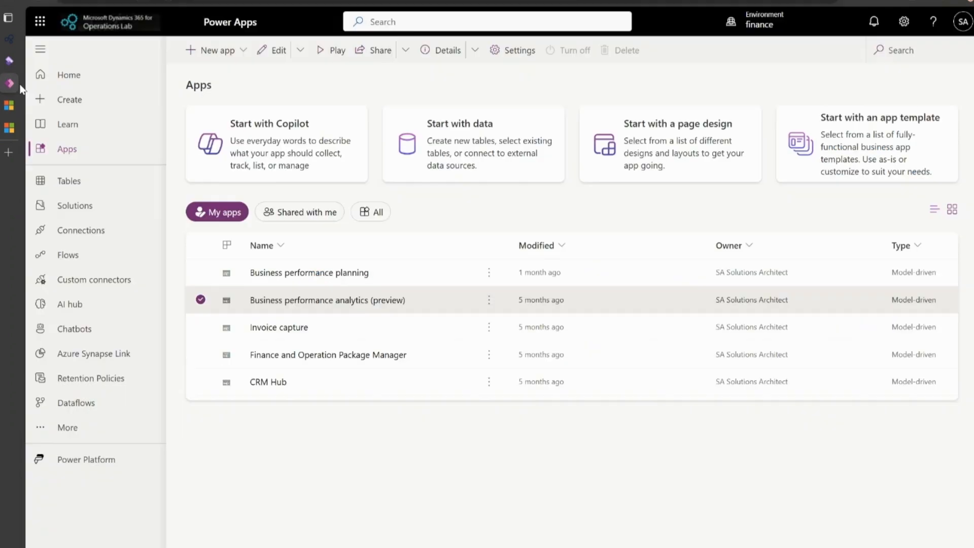
Step: Open the Business performance analytics (preview) menu offering Edit, Play, Share, Details, Settings
click(488, 300)
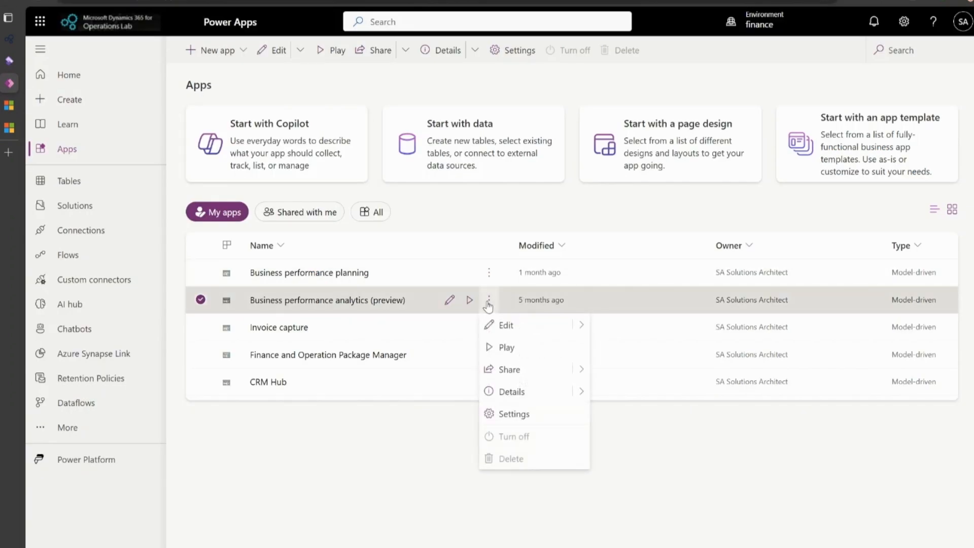
mouse_move(551, 371)
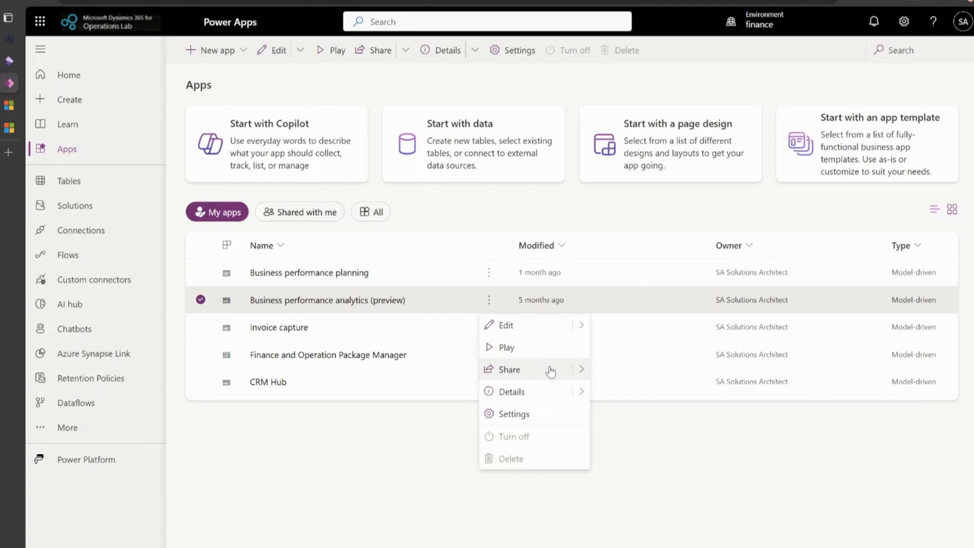
mouse_move(476, 349)
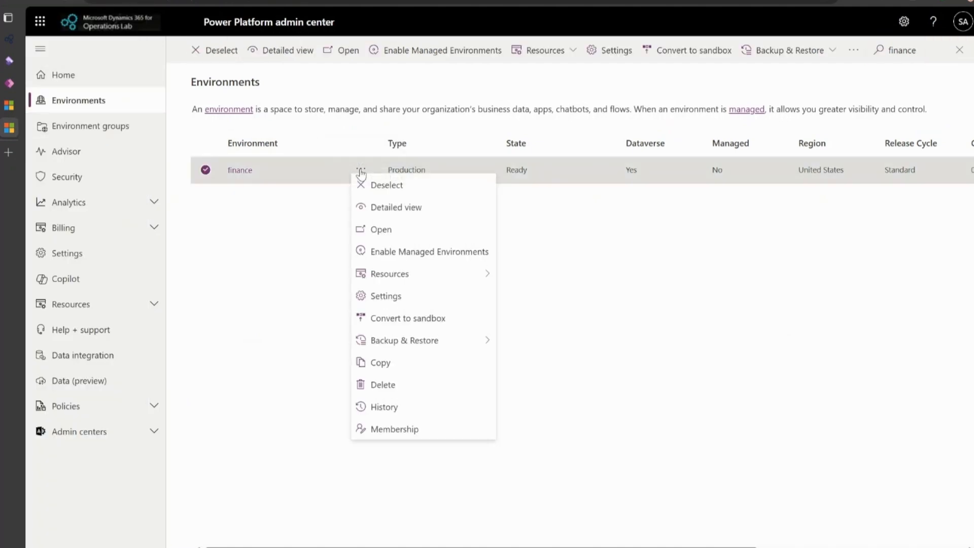
Step: Open the finance environment's Settings page and expand the Users + permissions group
click(385, 296)
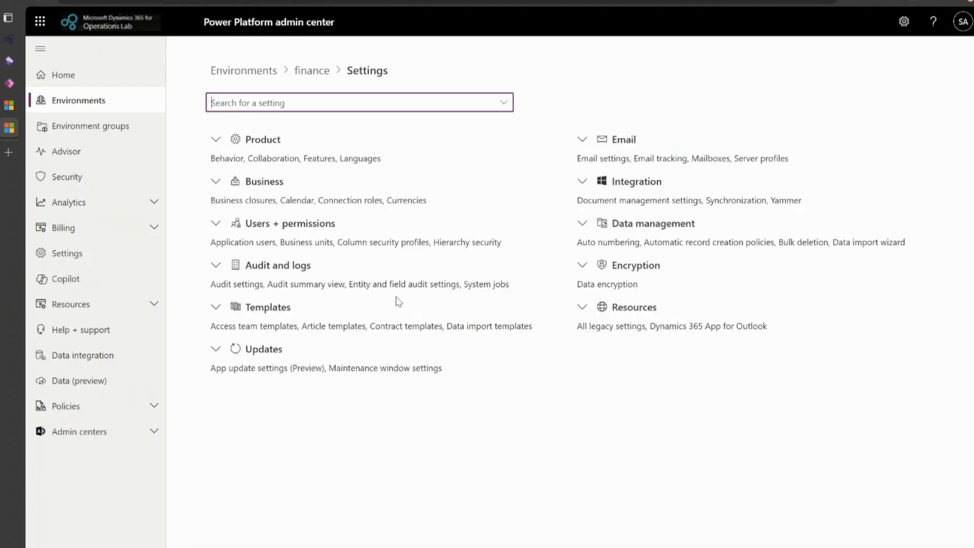
click(216, 223)
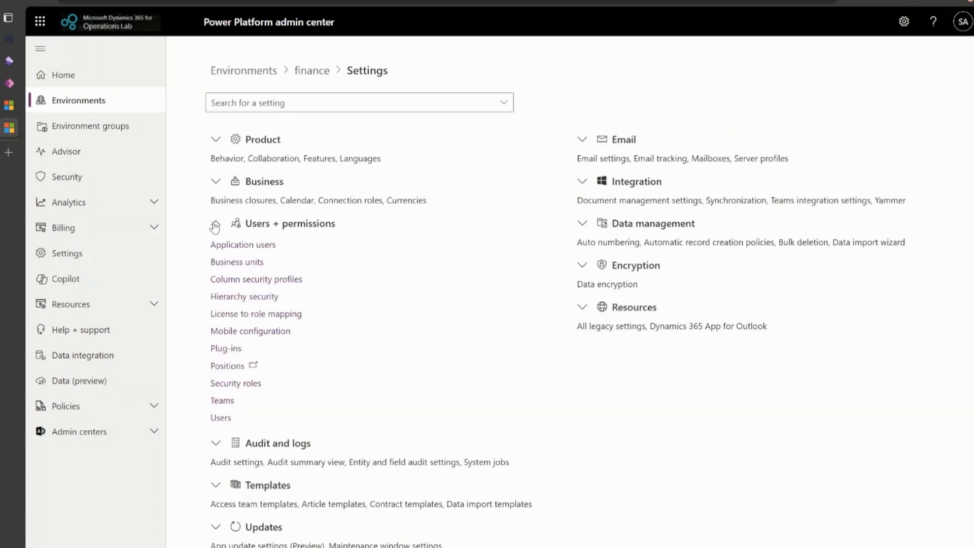
click(215, 224)
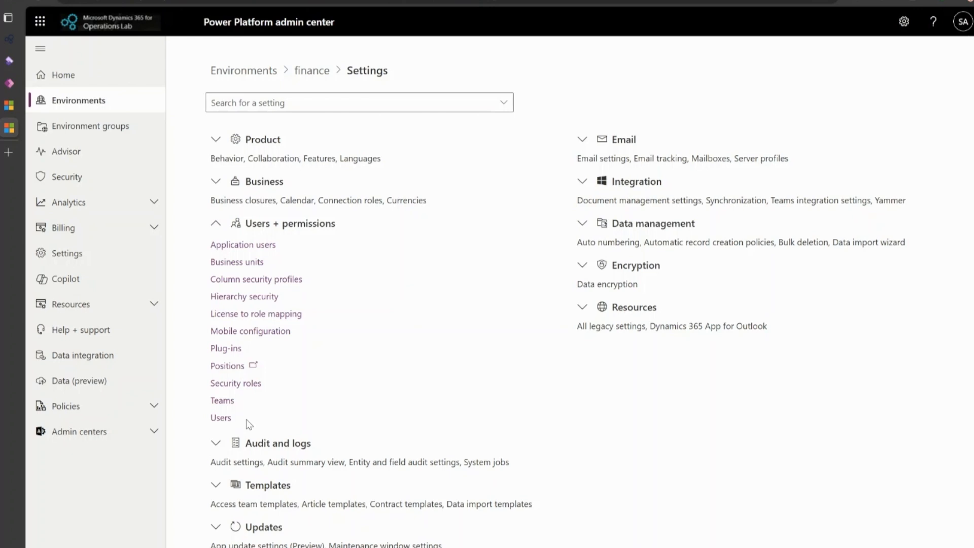
mouse_move(252, 388)
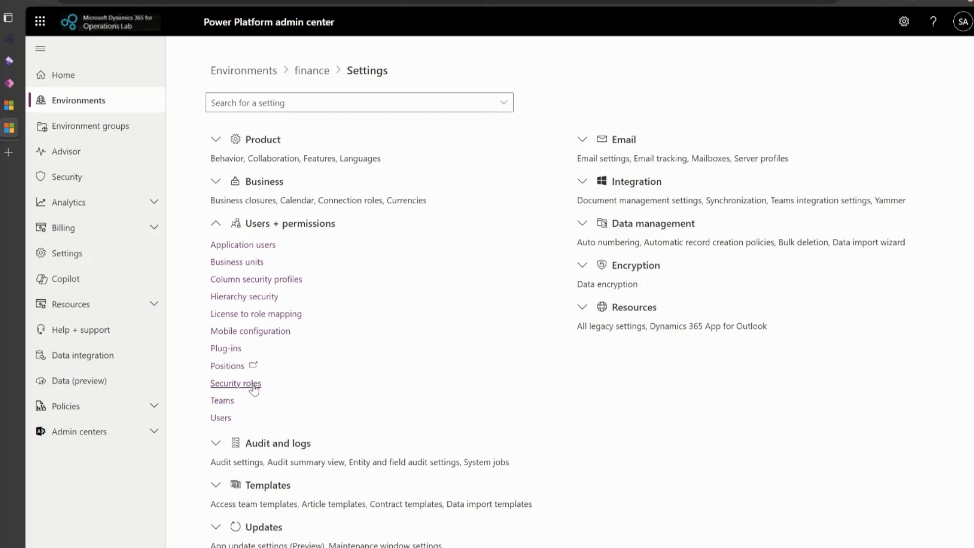
Step: Browse the finance environment's Security roles list, then go to Finance and Operations home
click(236, 383)
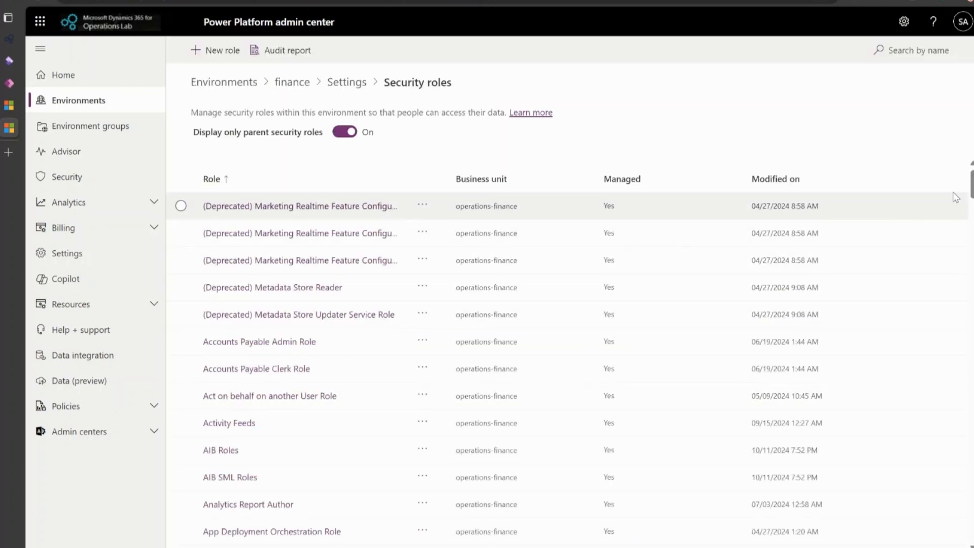
scroll(down, 3)
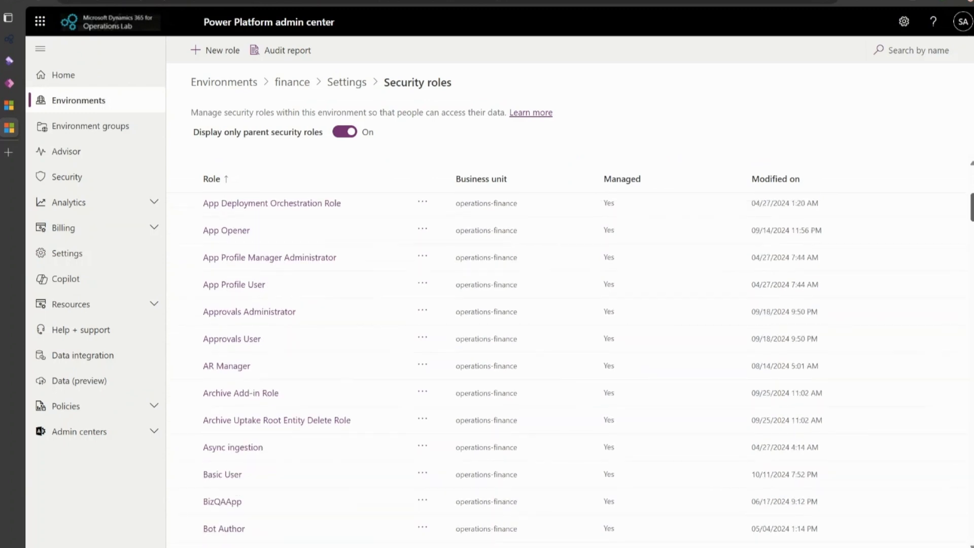
click(422, 411)
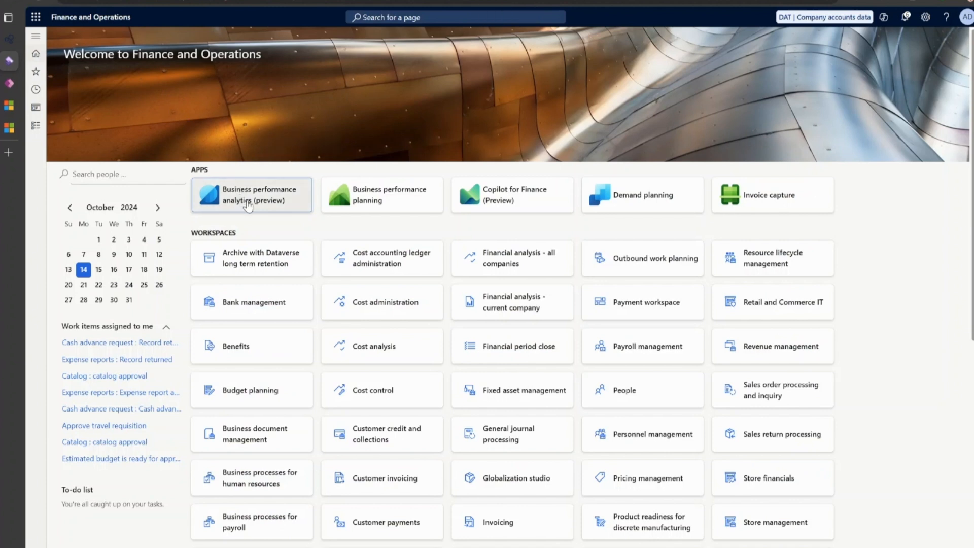
mouse_move(253, 226)
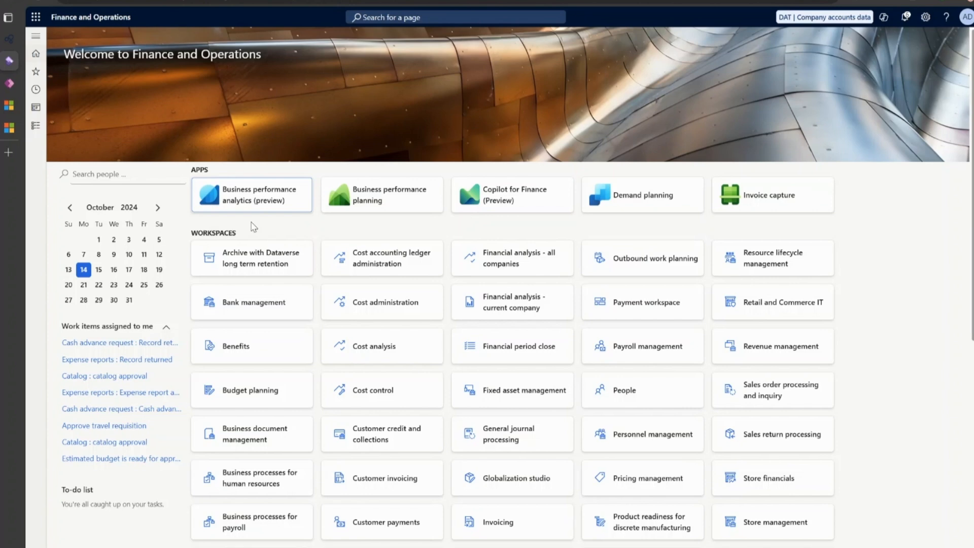
mouse_move(253, 207)
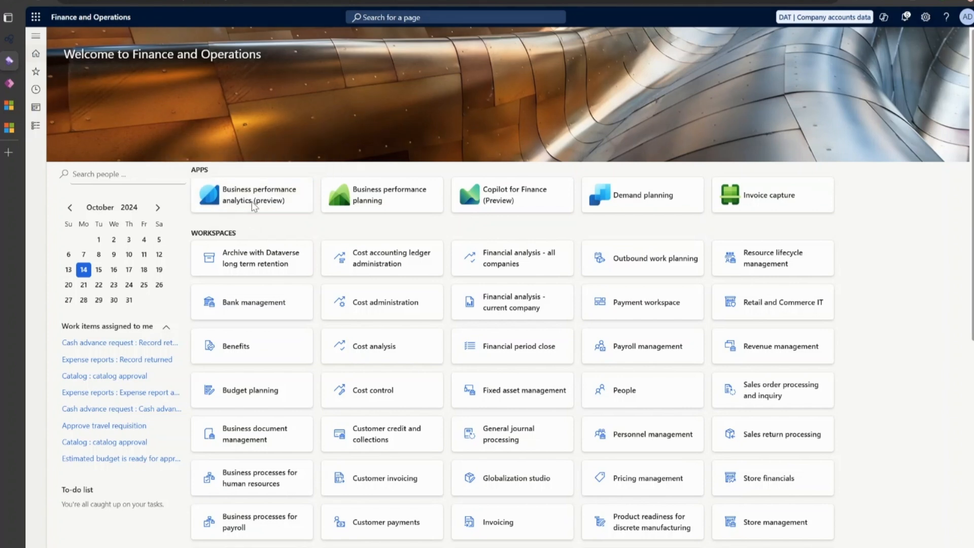
Step: Open the Business performance analytics (preview) tile under Apps on Finance and Operations home
click(251, 196)
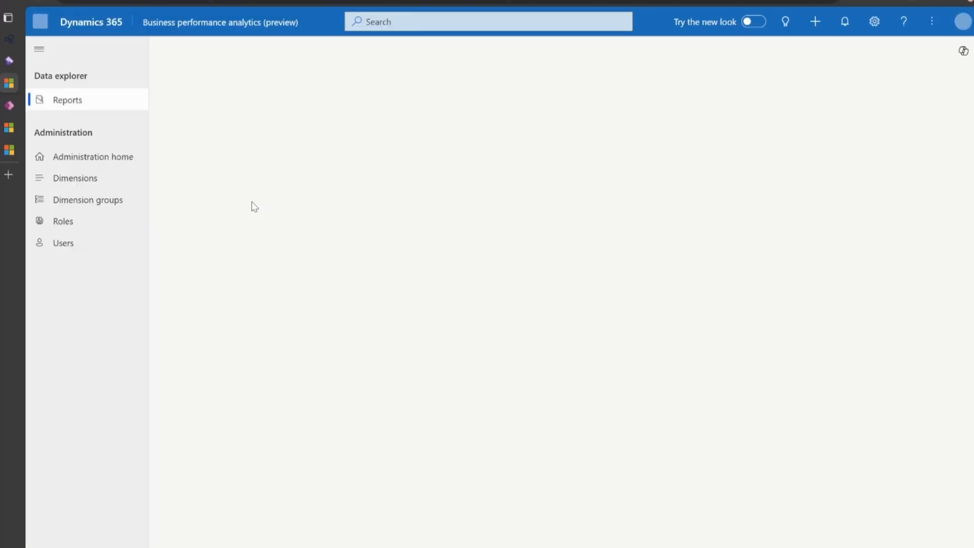